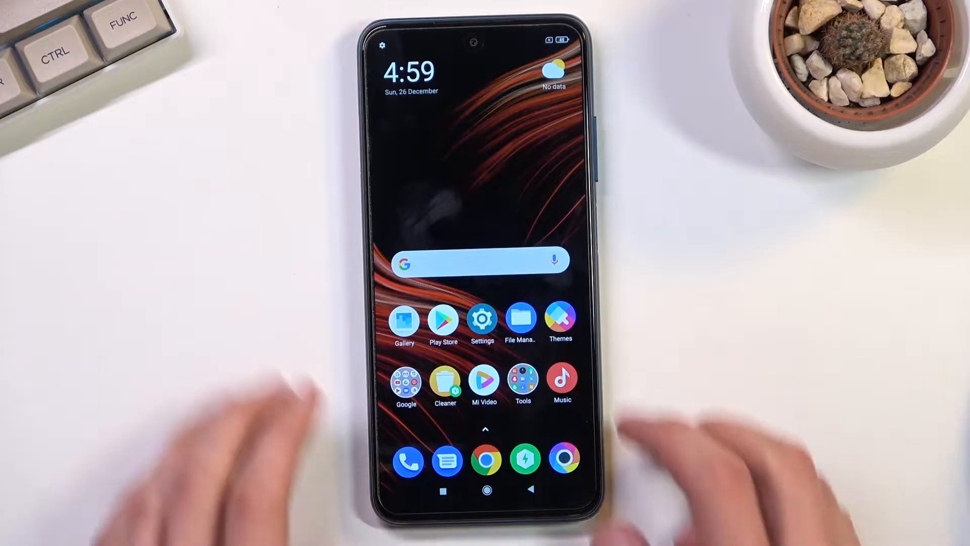
- In Settings > Display, try Dark mode and switch the colour scheme back to Light mode
{"action": "left_click", "coordinate": [482, 318]}
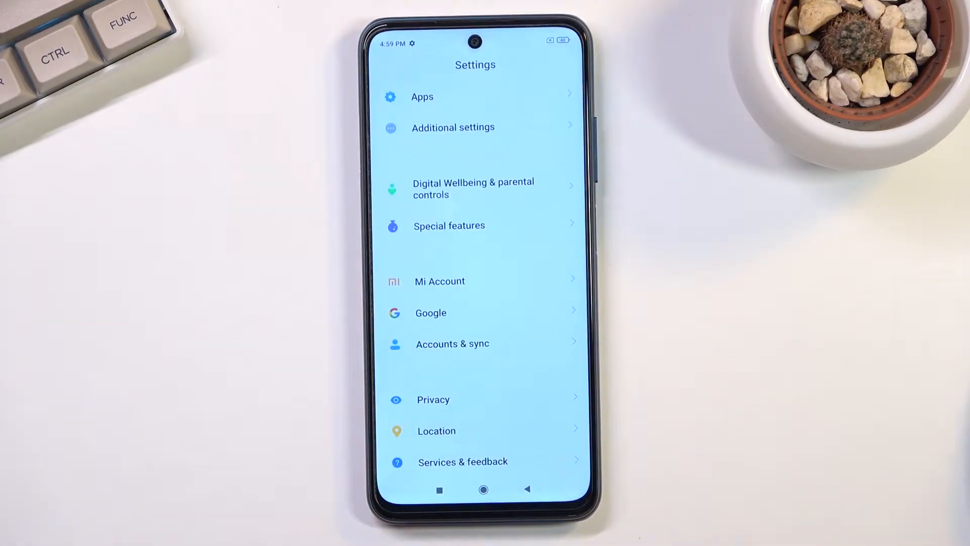
{"action": "scroll", "scroll_direction": "down", "scroll_amount": 3}
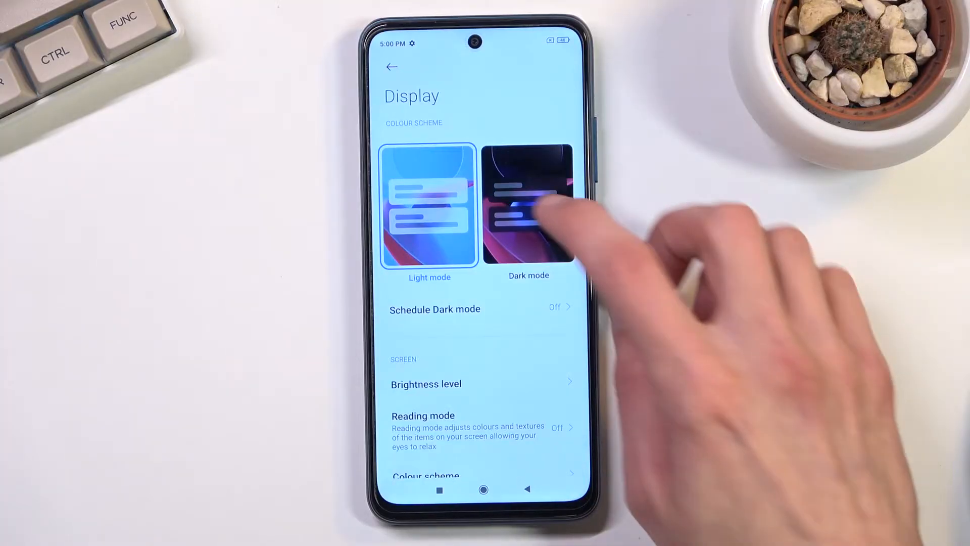
{"action": "left_click", "coordinate": [528, 204]}
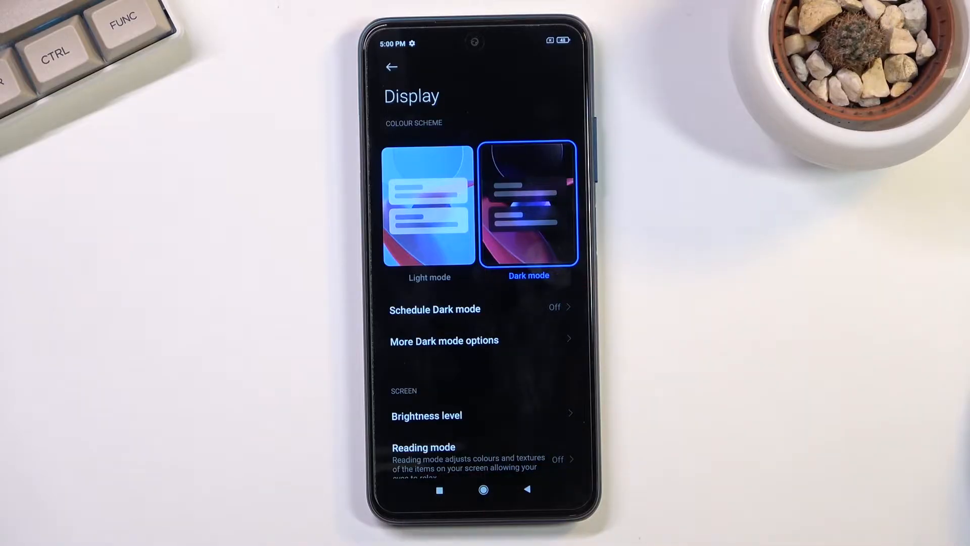
{"action": "left_click", "coordinate": [428, 205]}
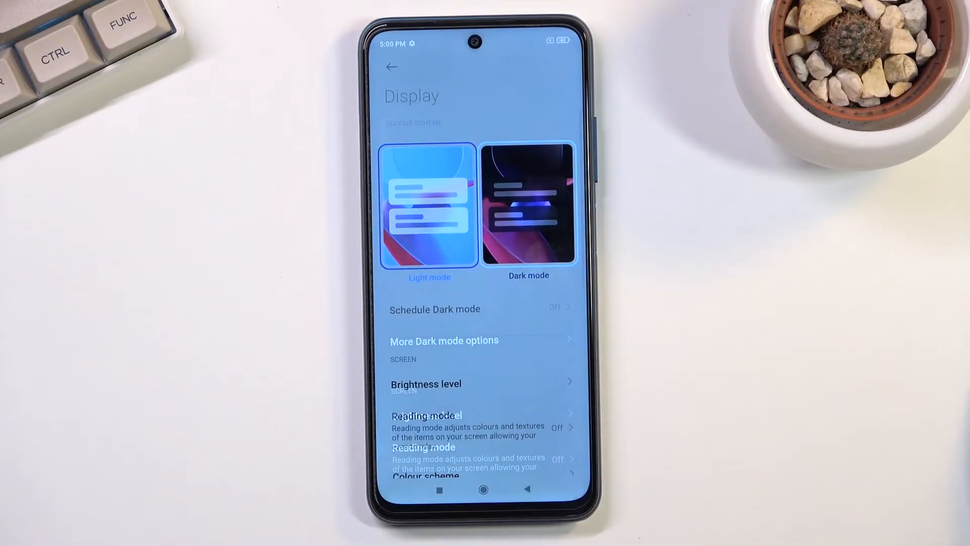
- Enable Schedule Dark mode for Sunset to sunrise and return to Display
{"action": "left_click", "coordinate": [435, 309]}
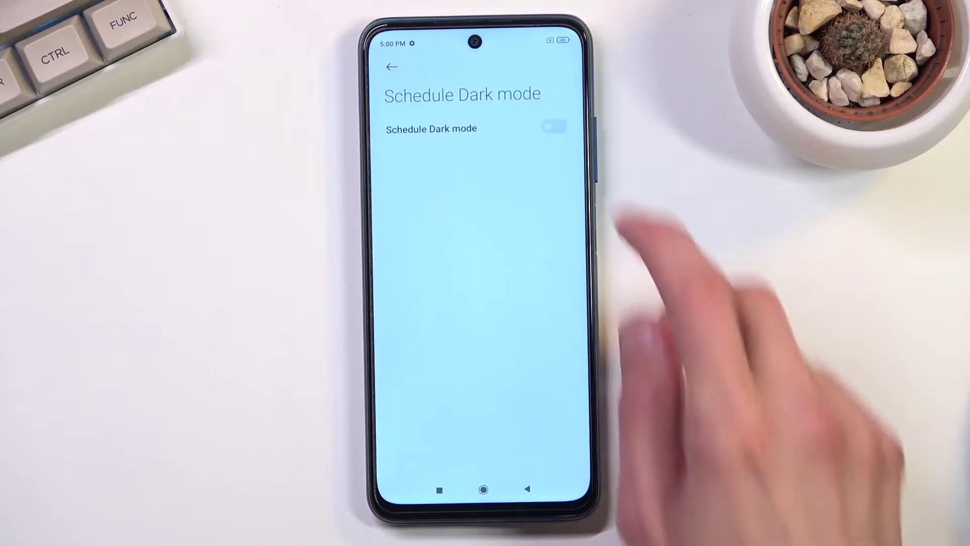
{"action": "left_click", "coordinate": [553, 127]}
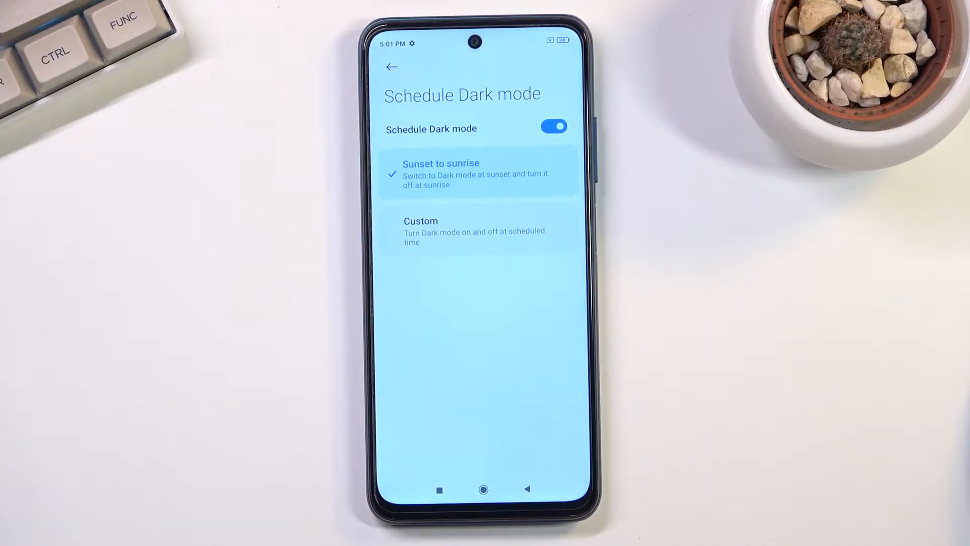
{"action": "scroll", "scroll_direction": "up", "scroll_amount": 3}
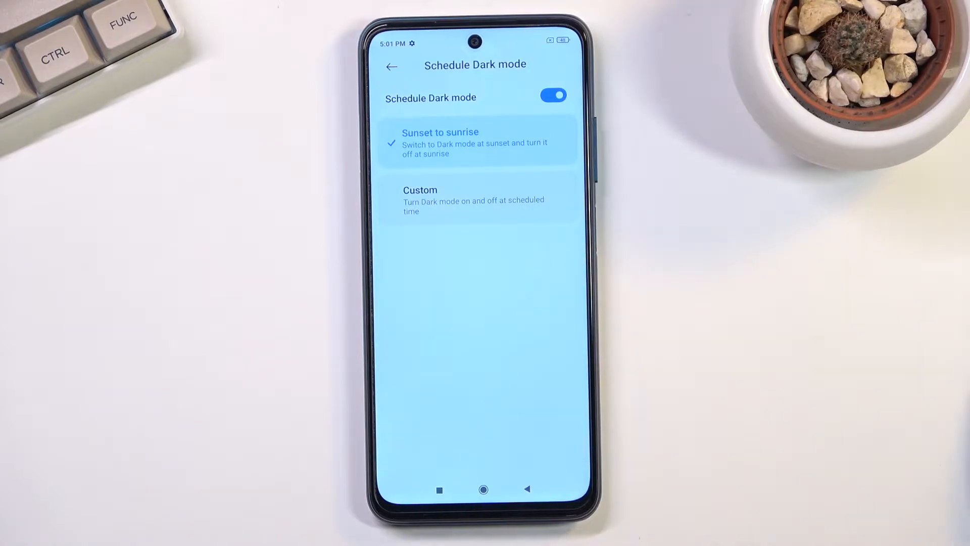
{"action": "left_click", "coordinate": [391, 67]}
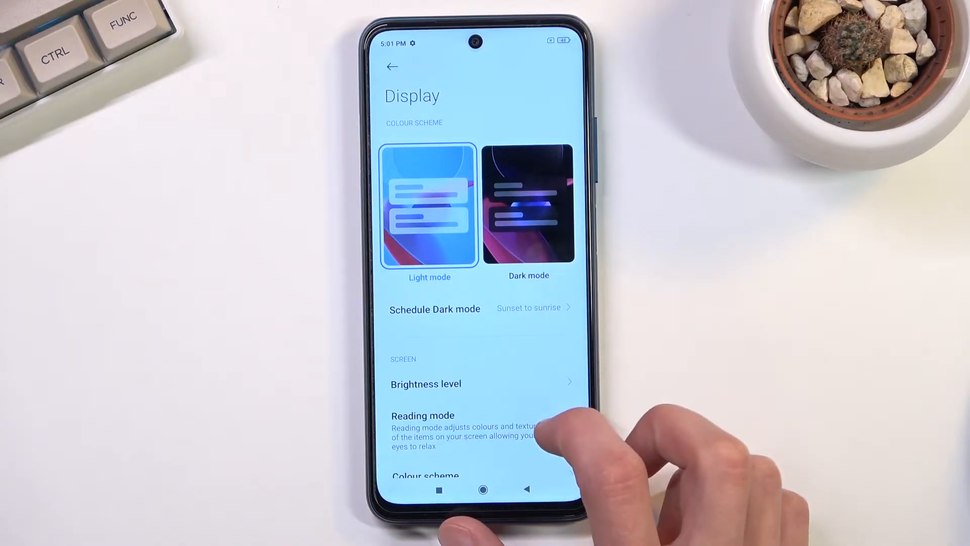
- Go to the Refresh rate options, currently on Standard 60 Hz
{"action": "scroll", "scroll_direction": "up", "scroll_amount": 3}
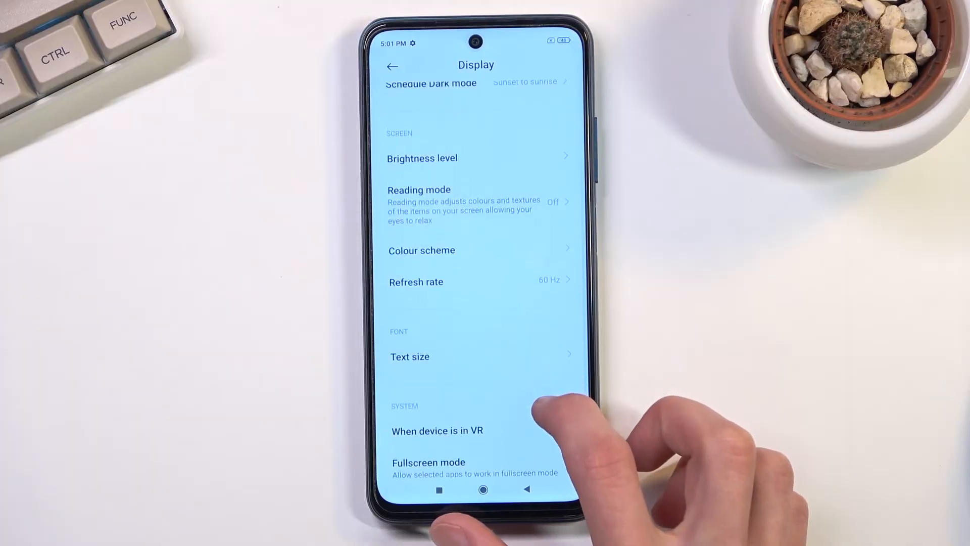
{"action": "left_click", "coordinate": [415, 281]}
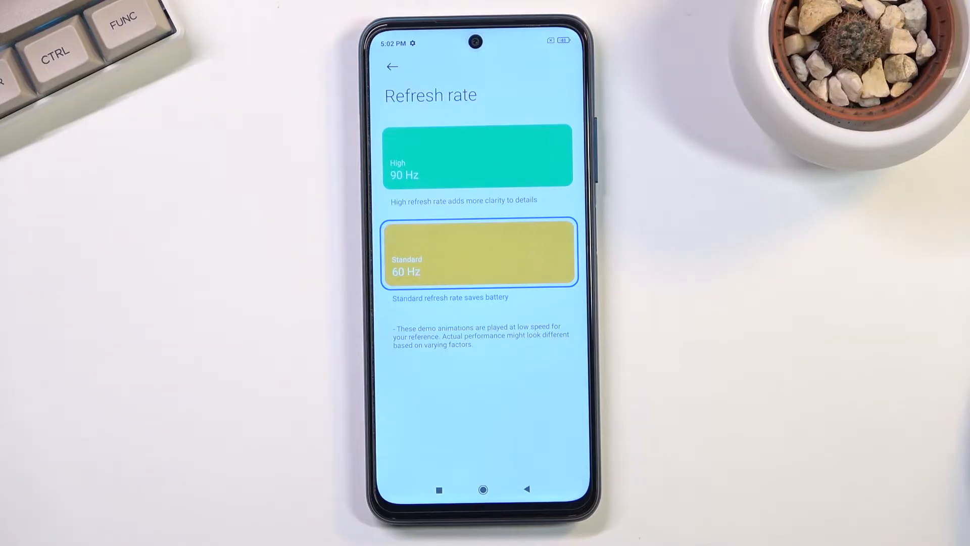
- Set the screen refresh rate to High 90 Hz and return to Display
{"action": "left_click", "coordinate": [479, 264]}
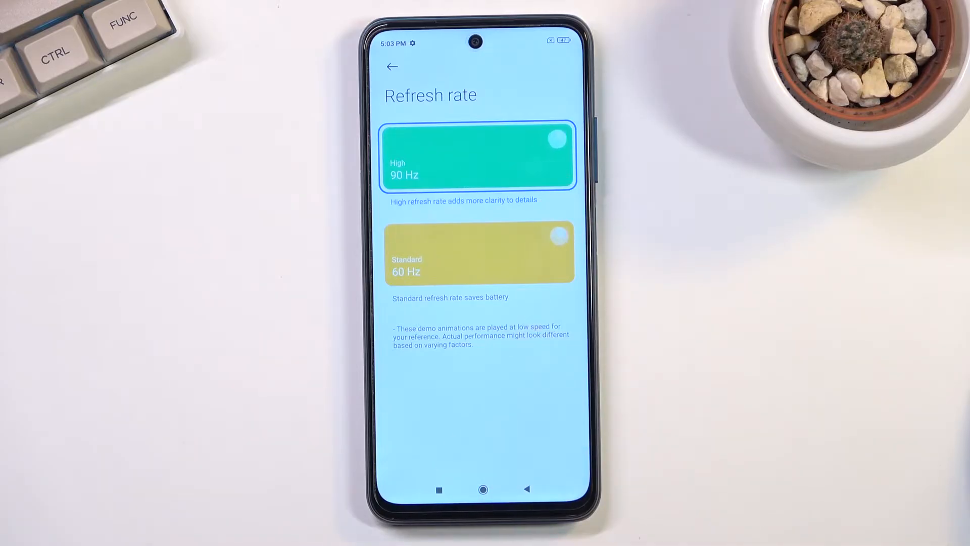
{"action": "left_click", "coordinate": [392, 67]}
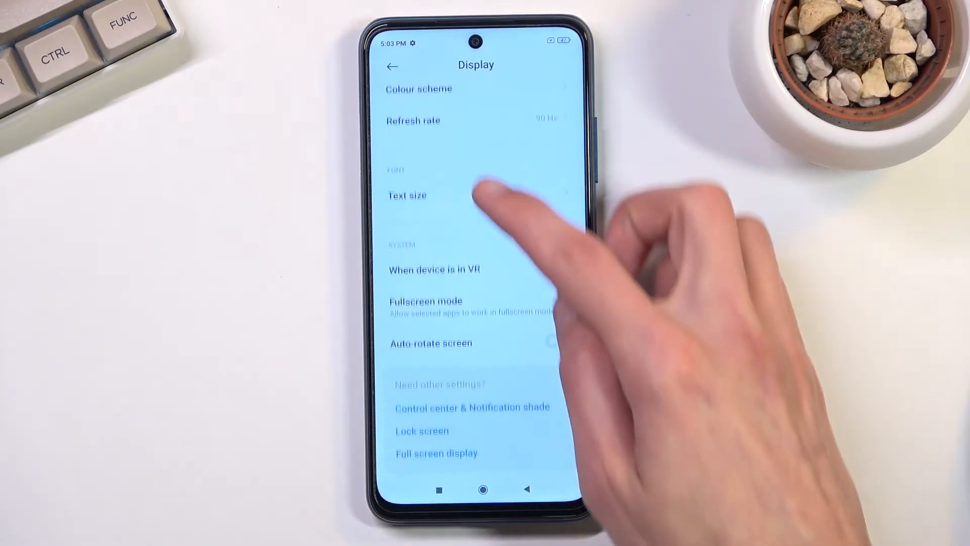
- Scroll through the Display settings and back out to the main Settings list
{"action": "scroll", "scroll_direction": "up", "scroll_amount": 3}
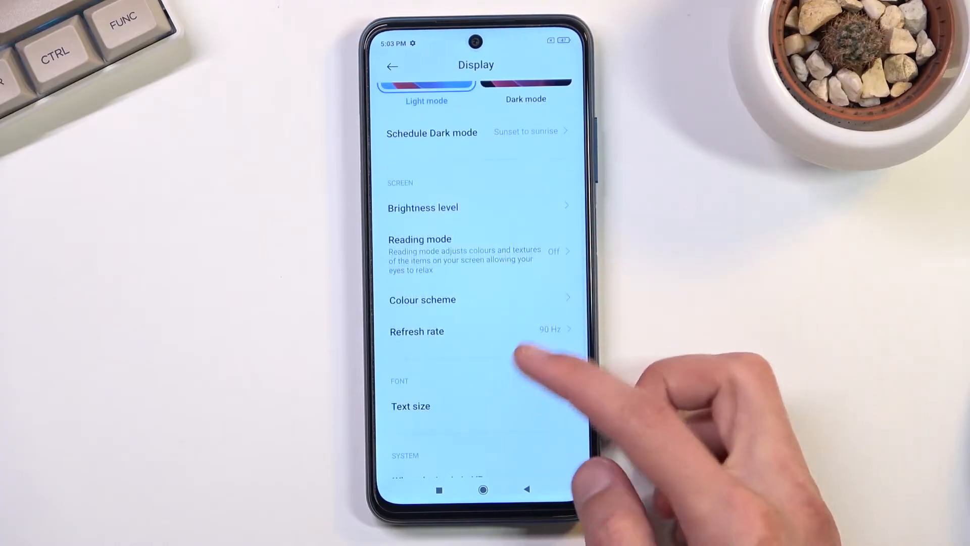
{"action": "mouse_move", "coordinate": [525, 370]}
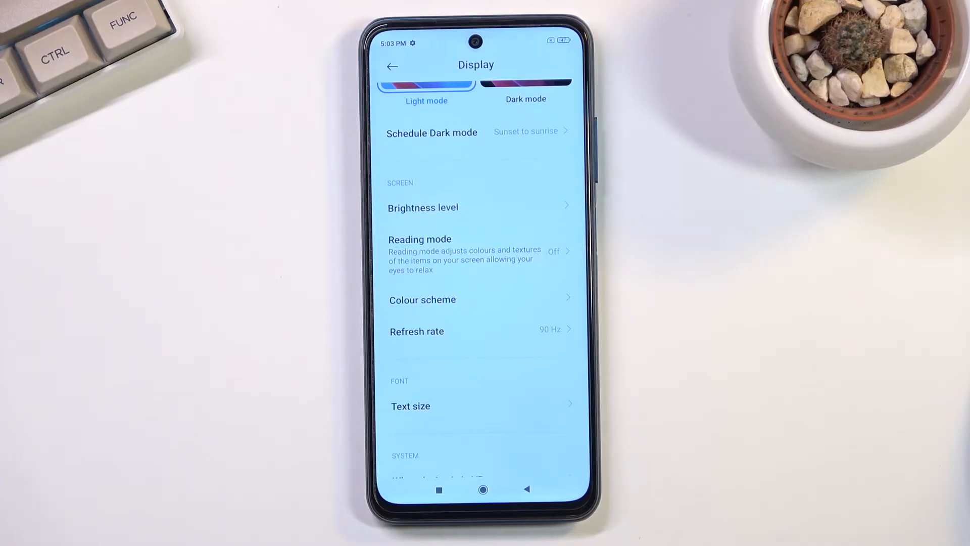
{"action": "scroll", "scroll_direction": "down", "scroll_amount": 3}
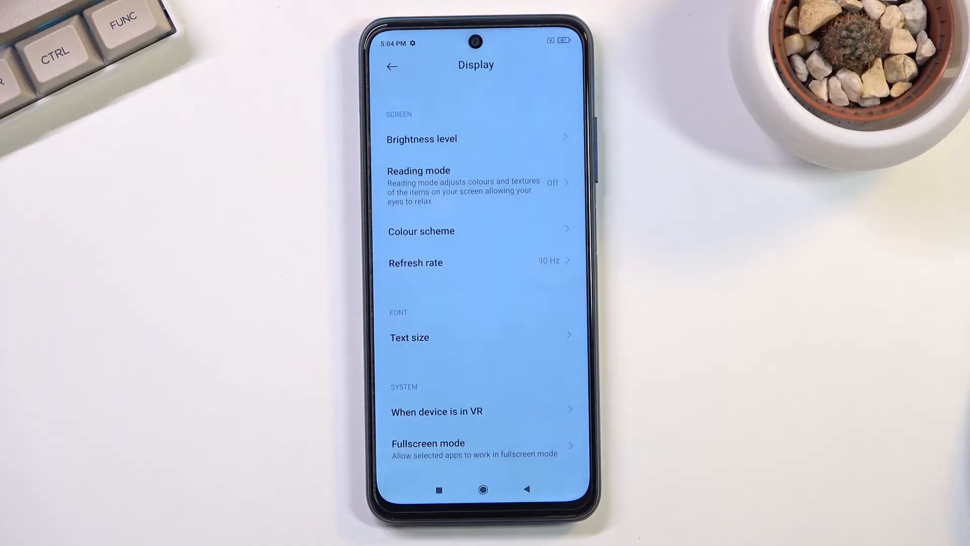
{"action": "scroll", "scroll_direction": "down", "scroll_amount": 3}
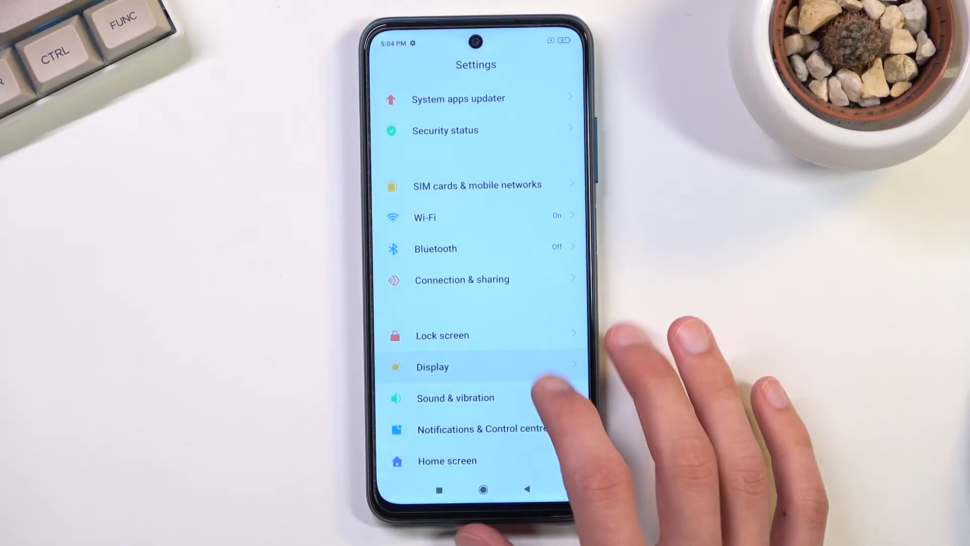
{"action": "scroll", "scroll_direction": "down", "scroll_amount": 3}
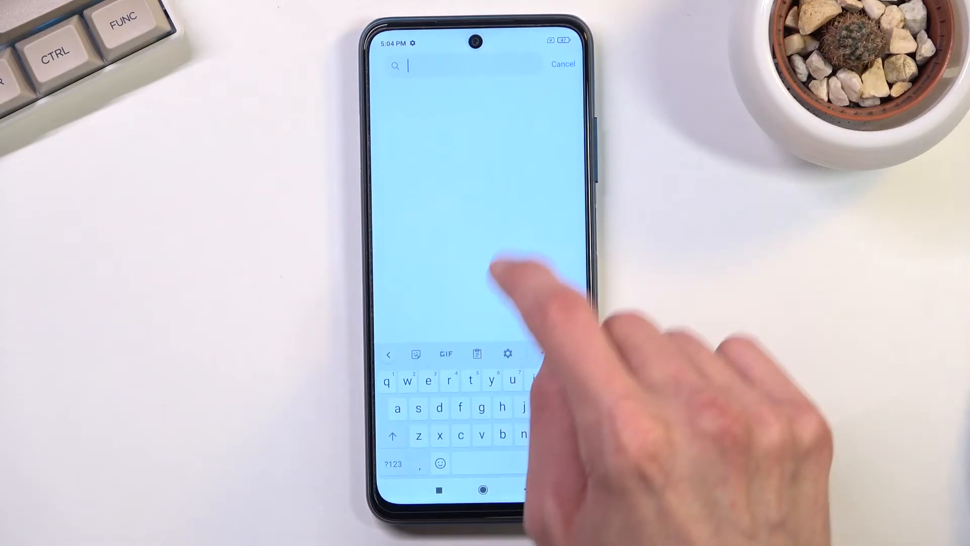
- Search Settings for 'gest' and go to the Full screen display page
{"action": "type", "text": "gestures"}
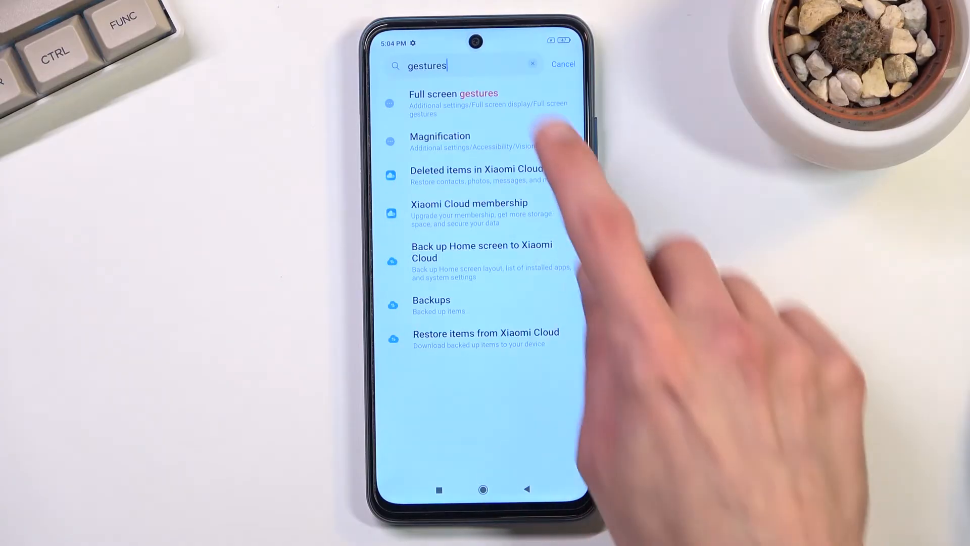
{"action": "left_click", "coordinate": [453, 93]}
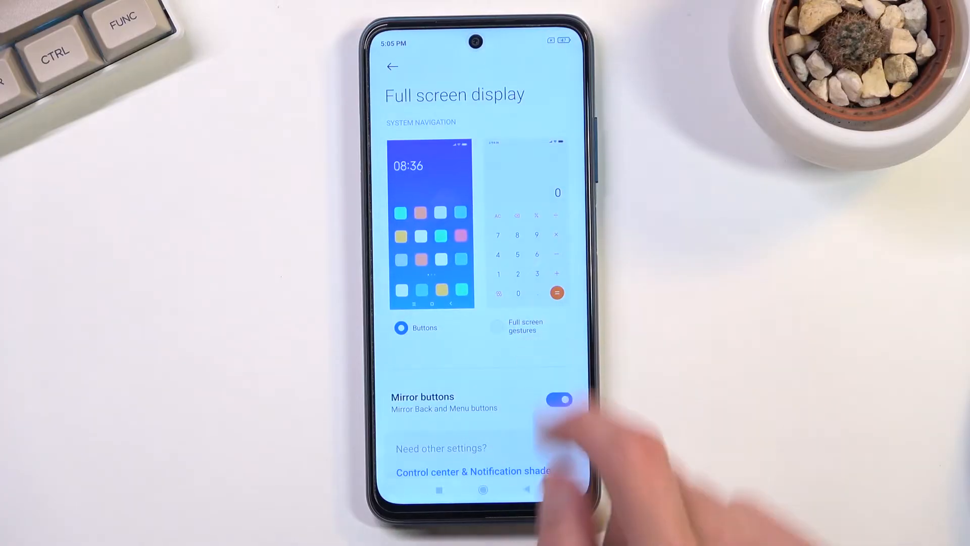
- Switch system navigation to Full screen gestures and decline the gesture tutorial with Not now
{"action": "left_click", "coordinate": [525, 326]}
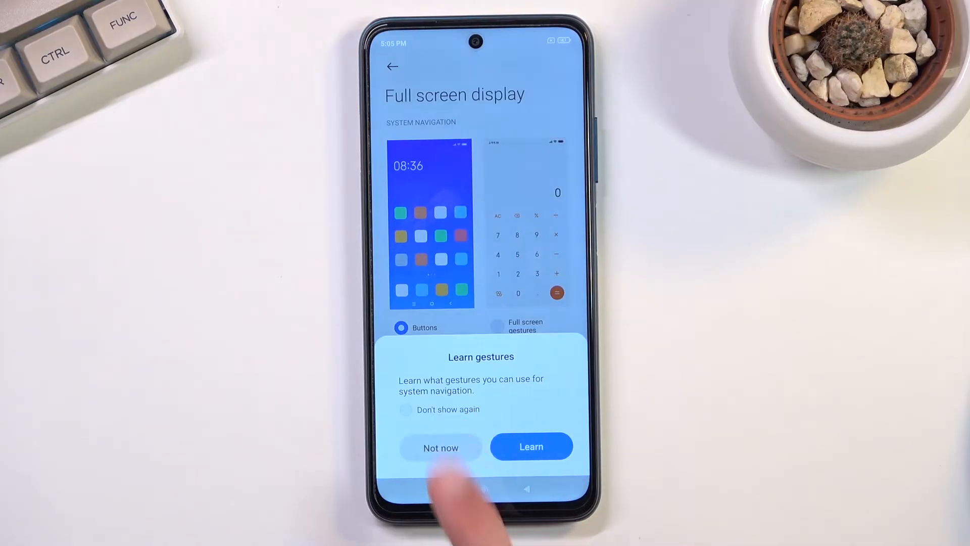
{"action": "left_click", "coordinate": [441, 448]}
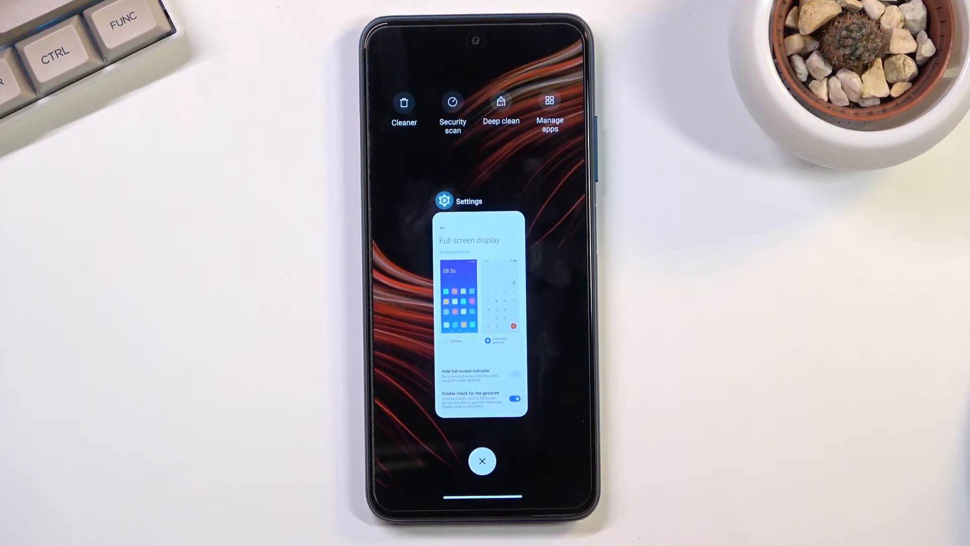
- Go home from Recents, launch File Manager, then return to the home screen
{"action": "left_click", "coordinate": [481, 461]}
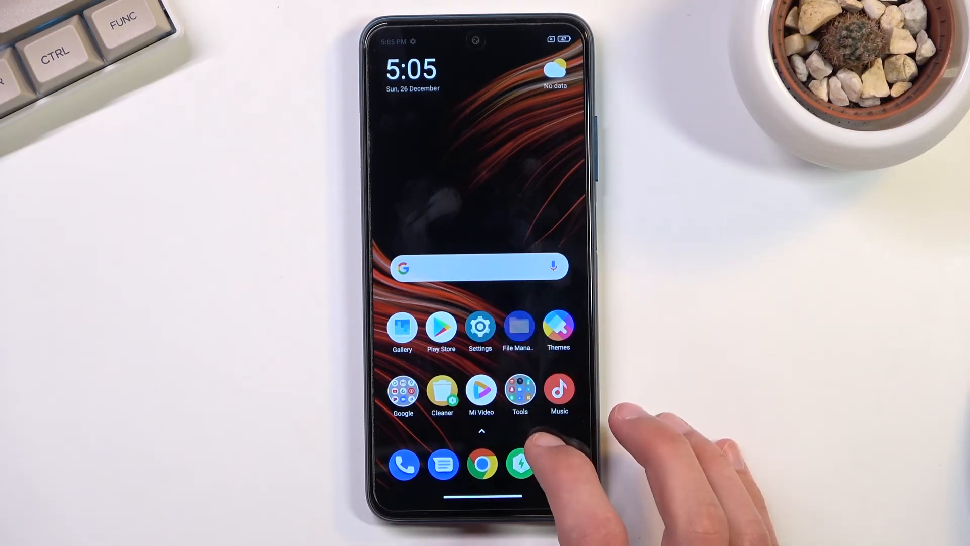
{"action": "left_click", "coordinate": [518, 330]}
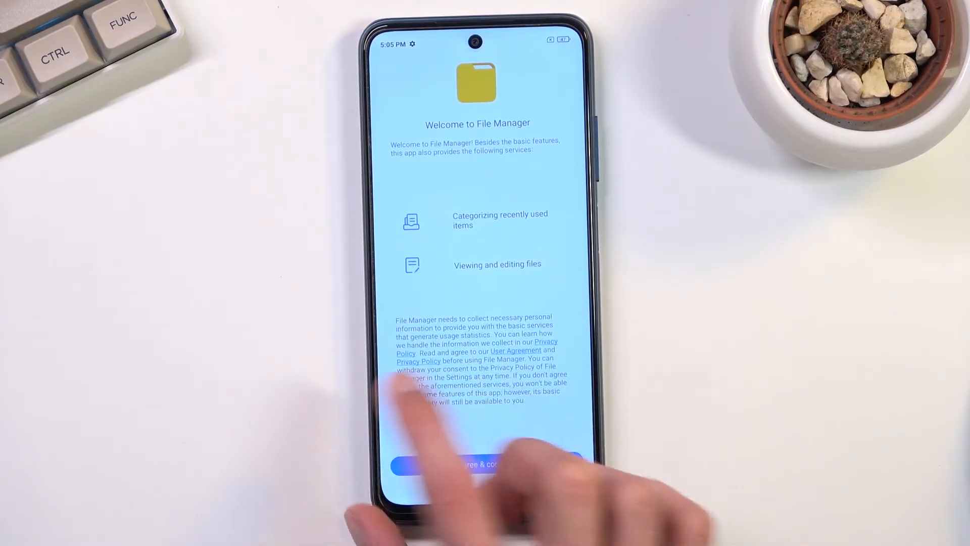
{"action": "left_click", "coordinate": [478, 465]}
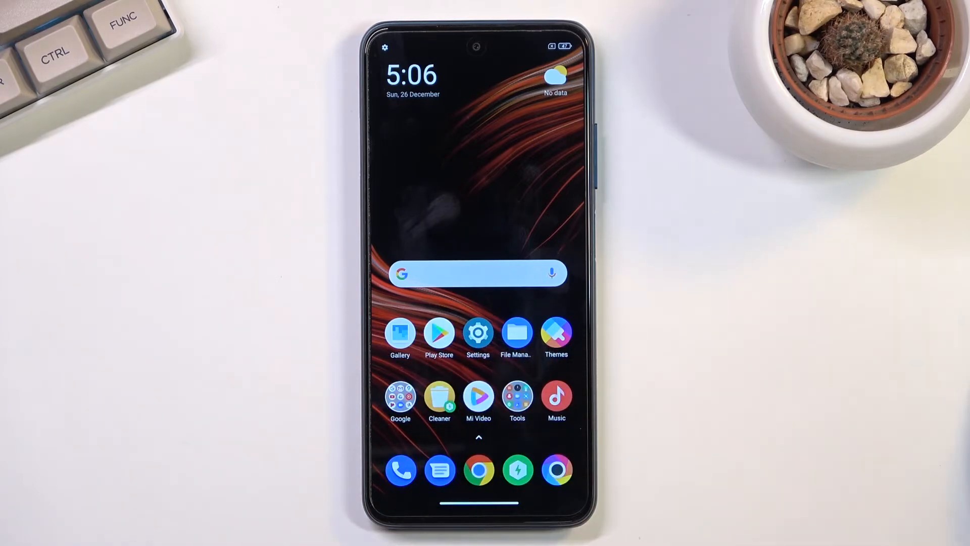
{"action": "mouse_move", "coordinate": [711, 371]}
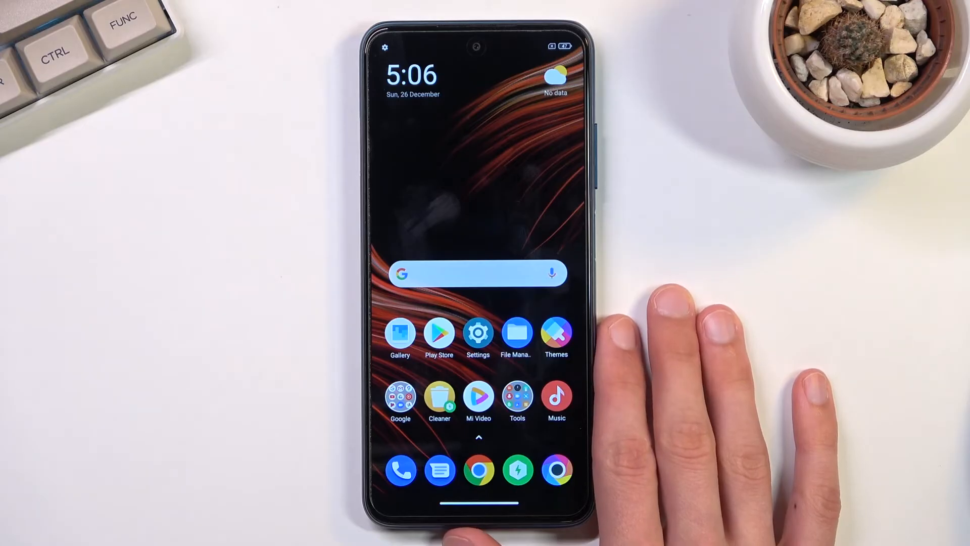
{"action": "mouse_move", "coordinate": [680, 371]}
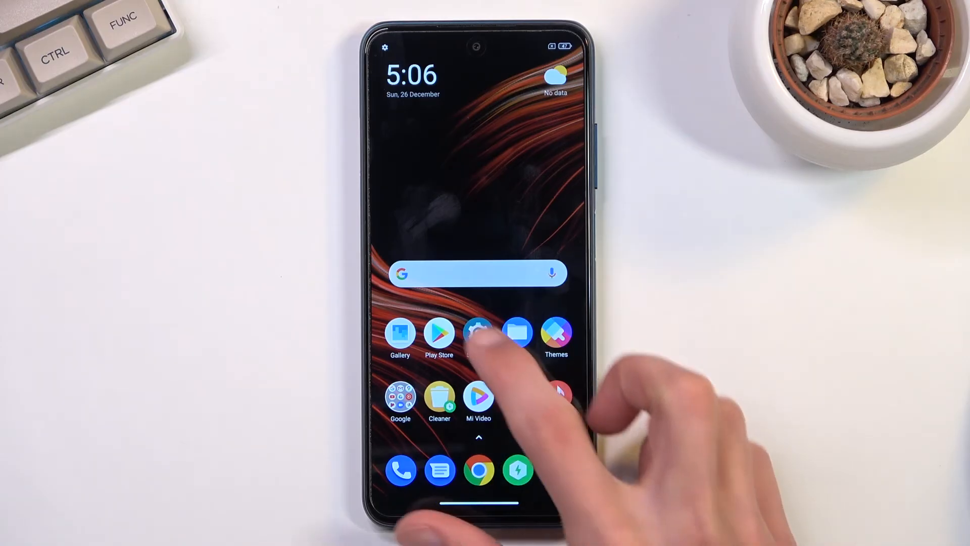
- Go to Settings > Special features > Floating windows and browse its tutorial
{"action": "left_click", "coordinate": [478, 335]}
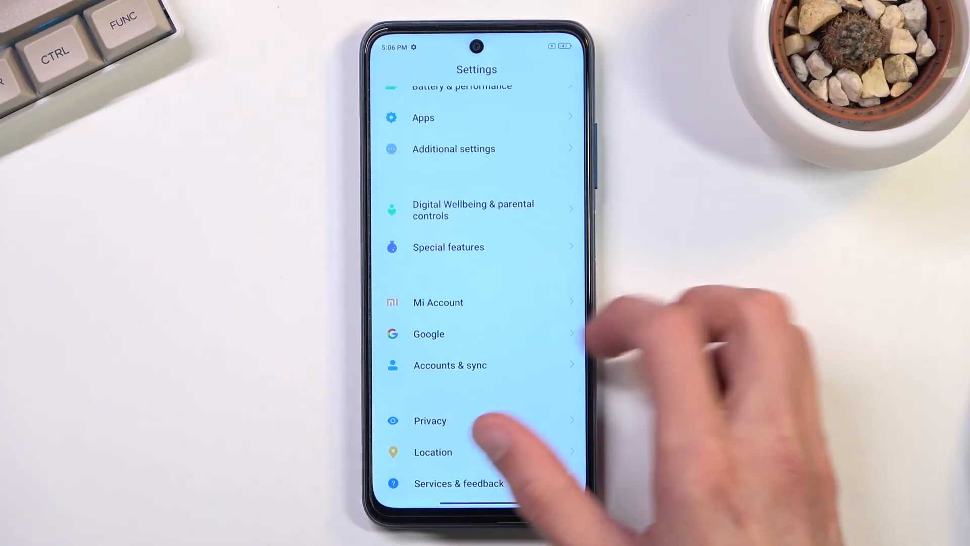
{"action": "left_click", "coordinate": [447, 247]}
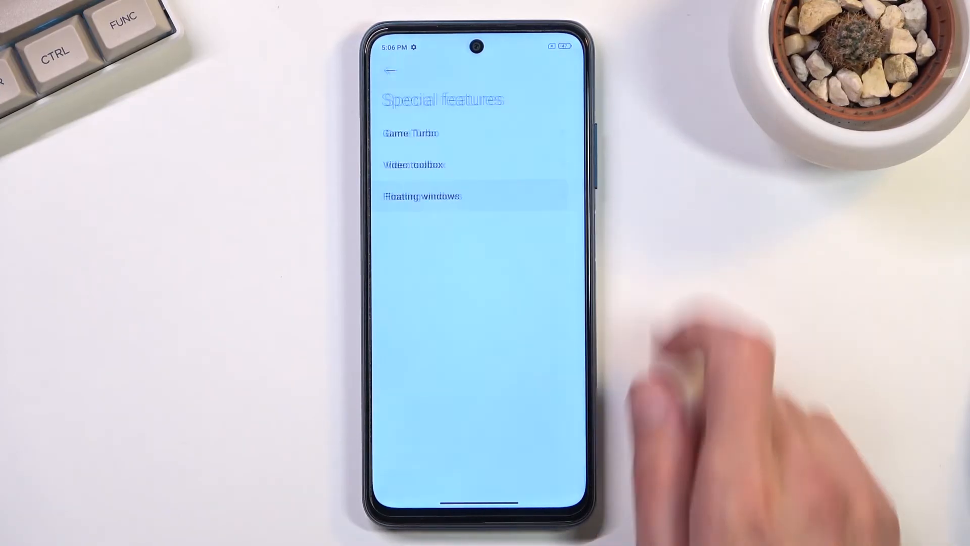
{"action": "left_click", "coordinate": [422, 195]}
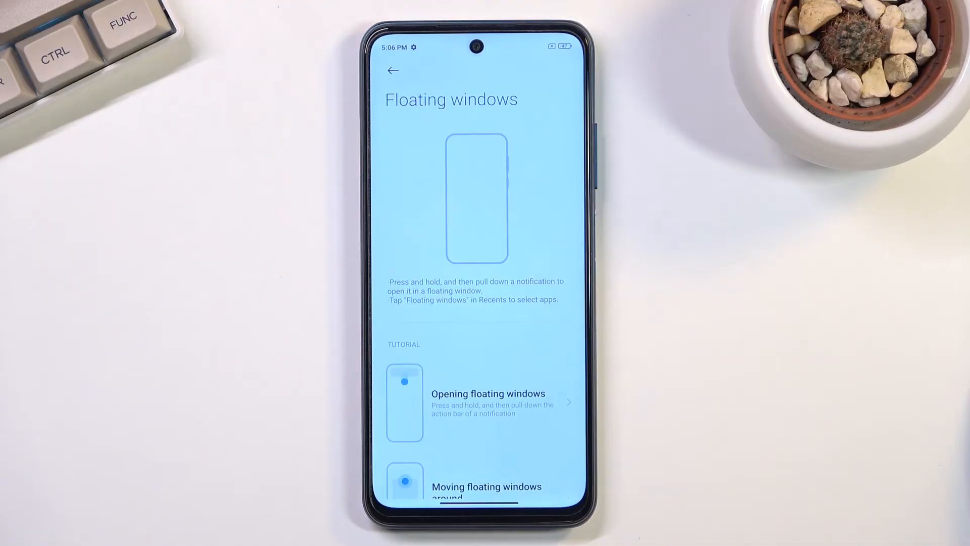
{"action": "scroll", "scroll_direction": "up", "scroll_amount": 3}
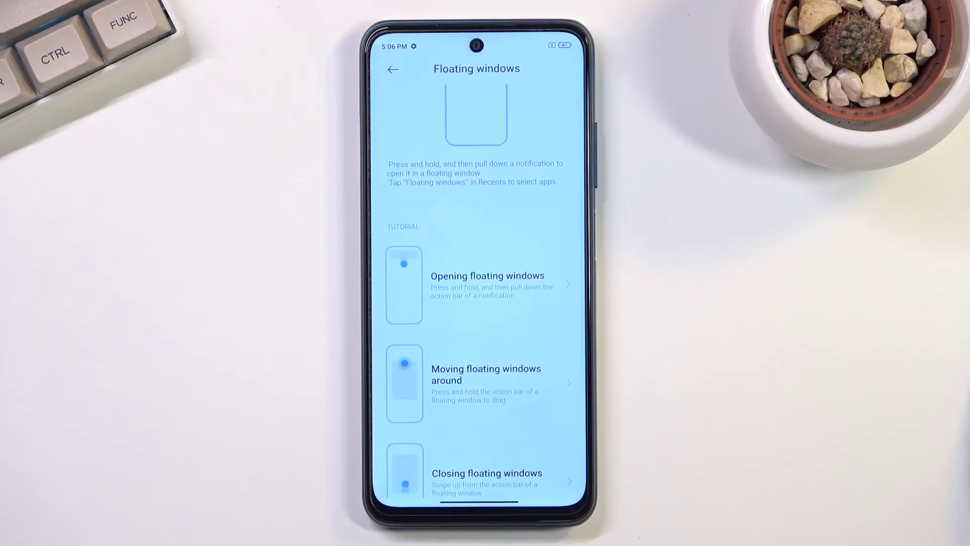
{"action": "scroll", "scroll_direction": "down", "scroll_amount": 3}
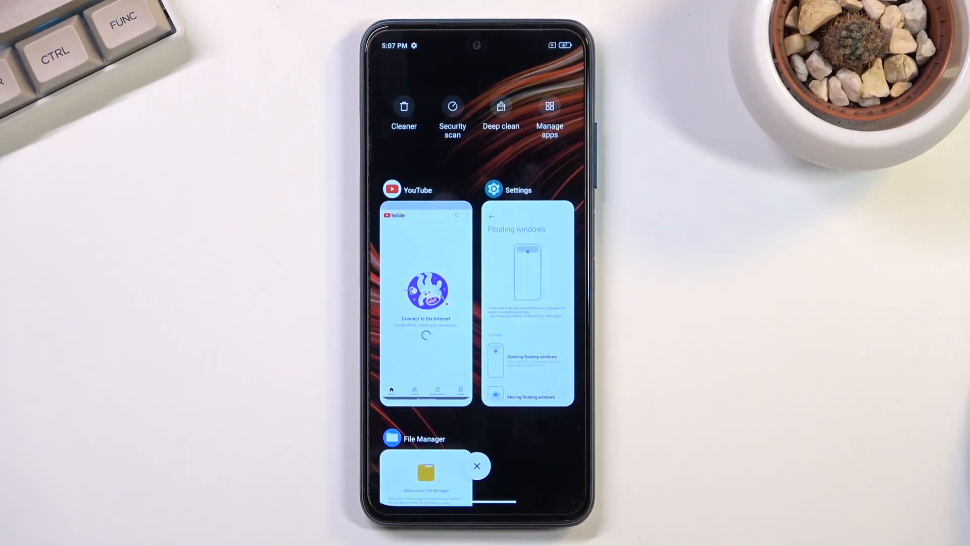
- Put YouTube into split screen with Chrome in the bottom half
{"action": "left_click", "coordinate": [425, 303]}
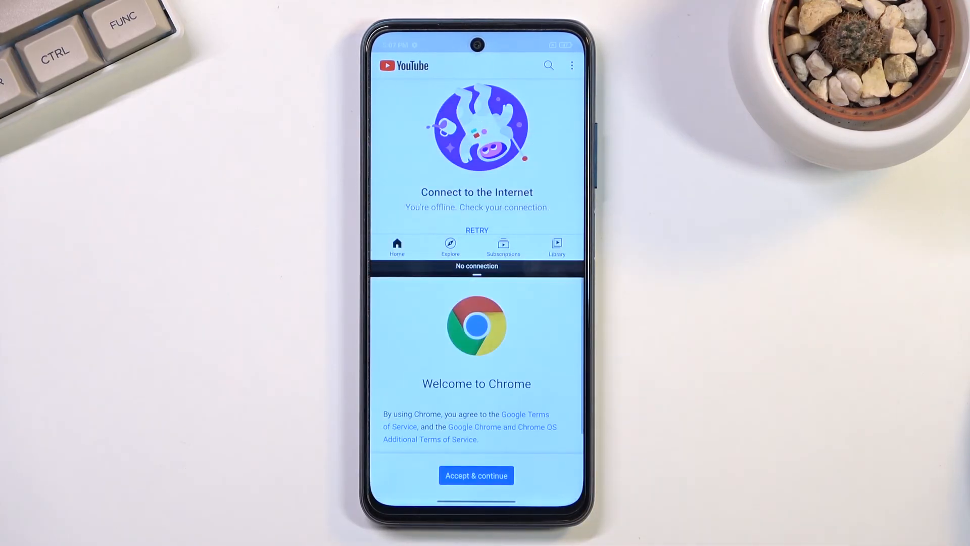
- Accept Chrome's welcome terms, decline sync, and exit the YouTube/Chrome split screen to the home screen
{"action": "left_click", "coordinate": [476, 475]}
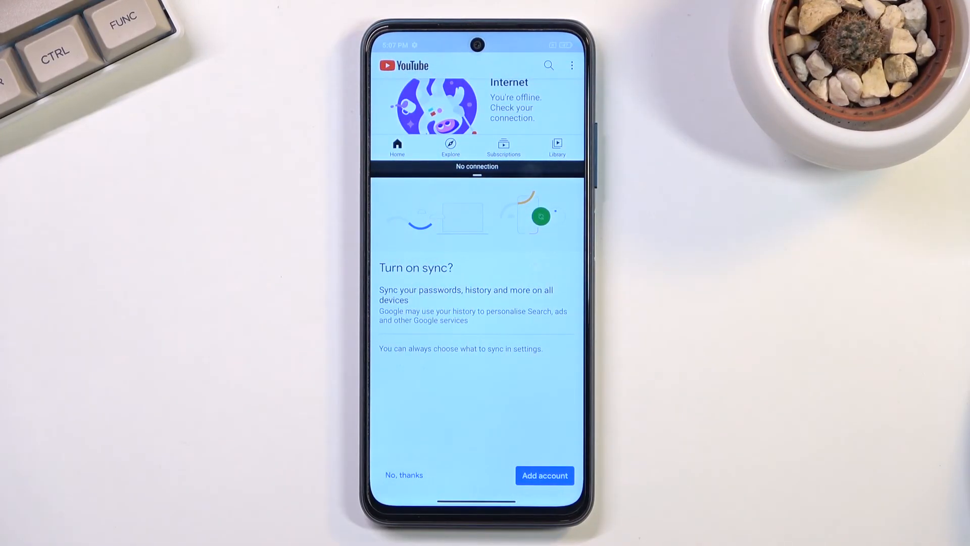
{"action": "left_click", "coordinate": [404, 475]}
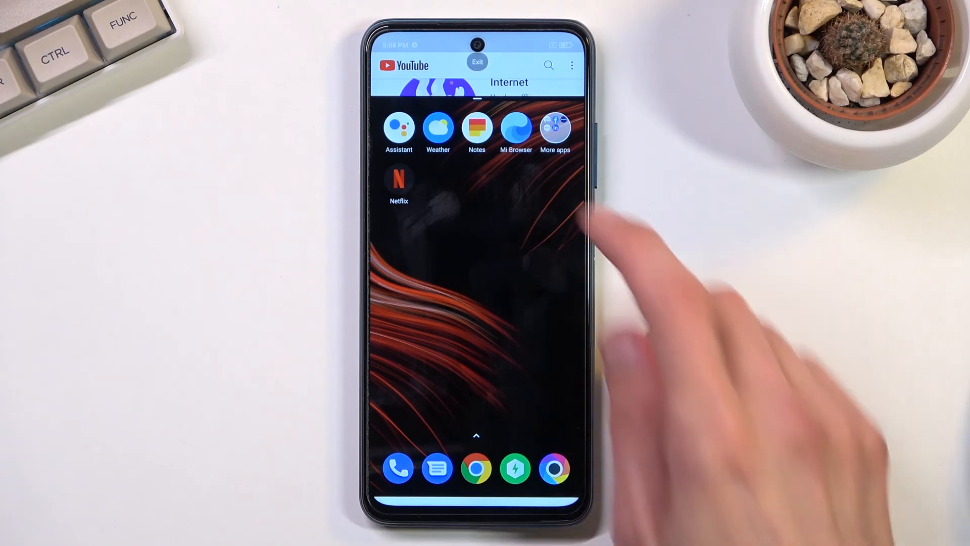
{"action": "left_click", "coordinate": [477, 61]}
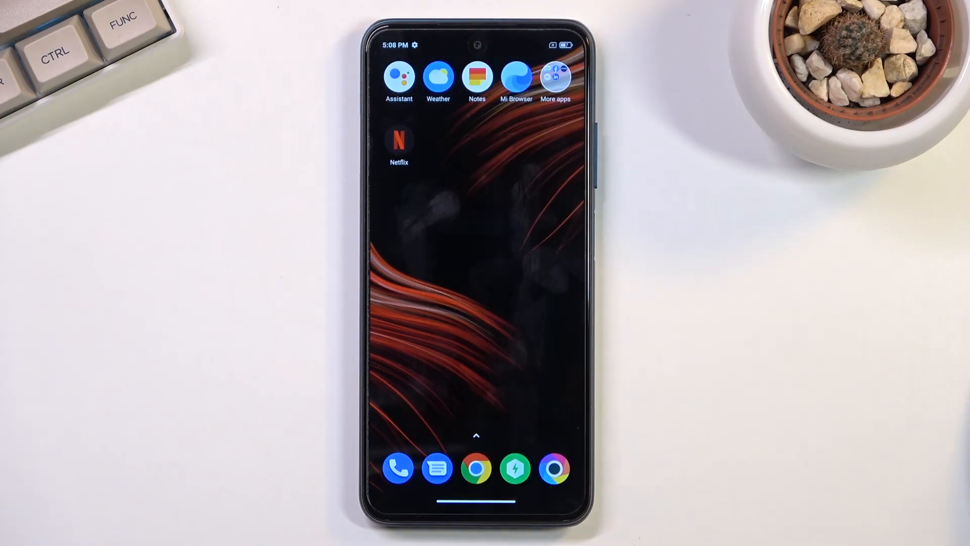